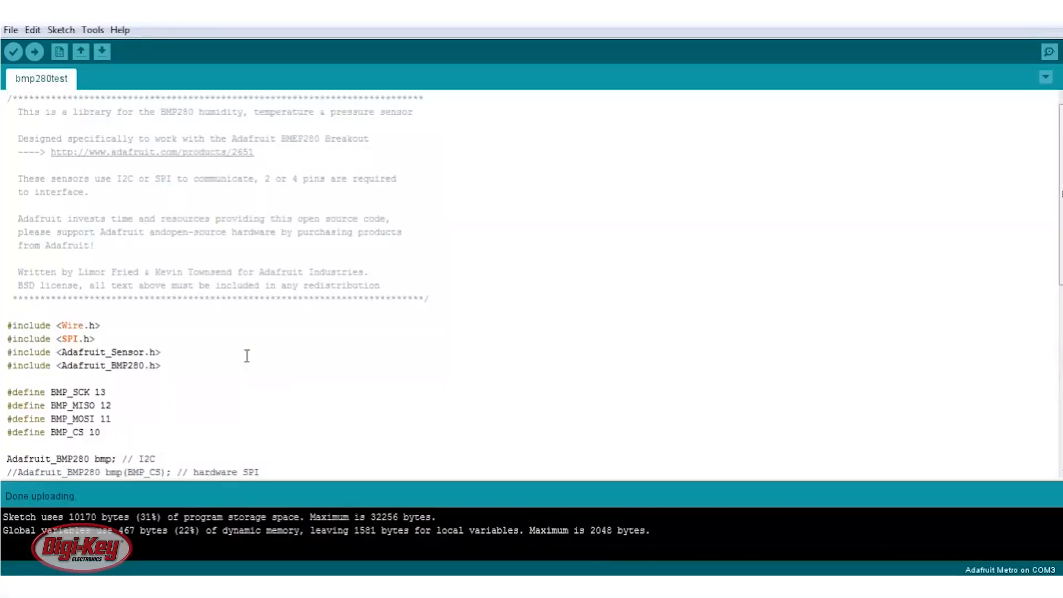
scroll("down", 3)
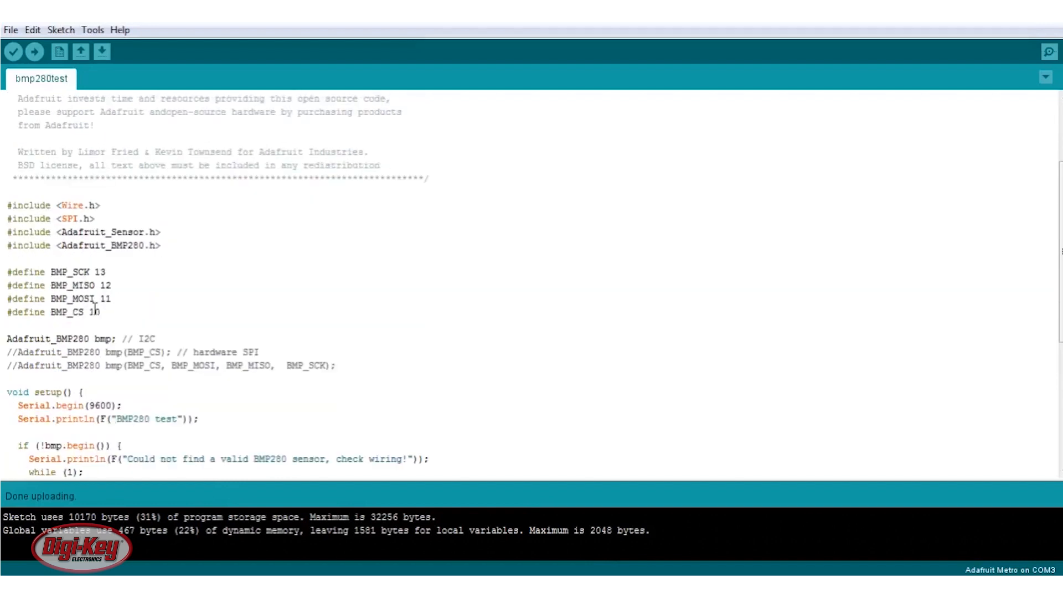
scroll("down", 3)
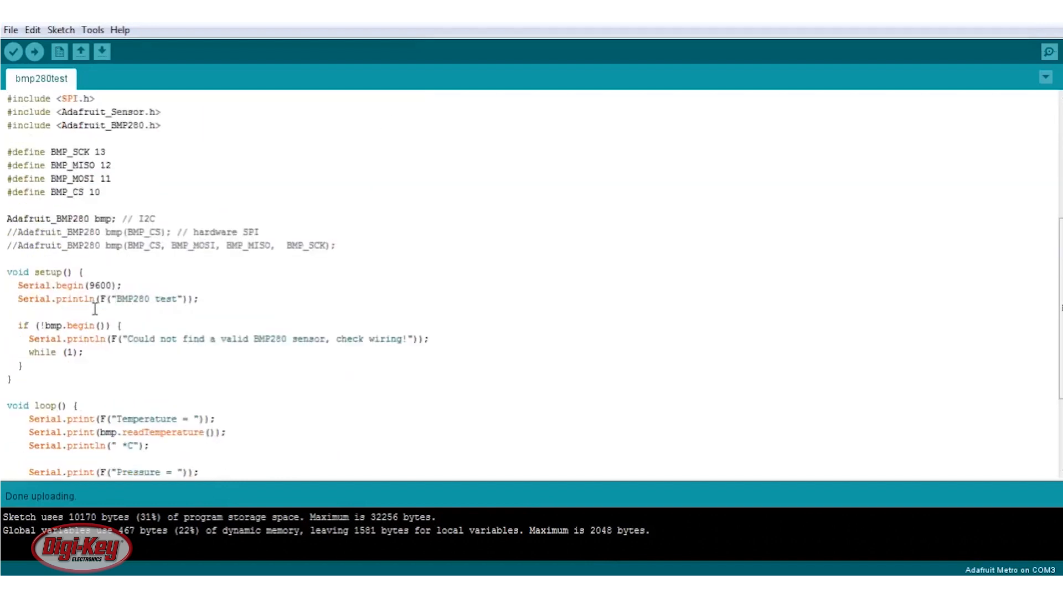